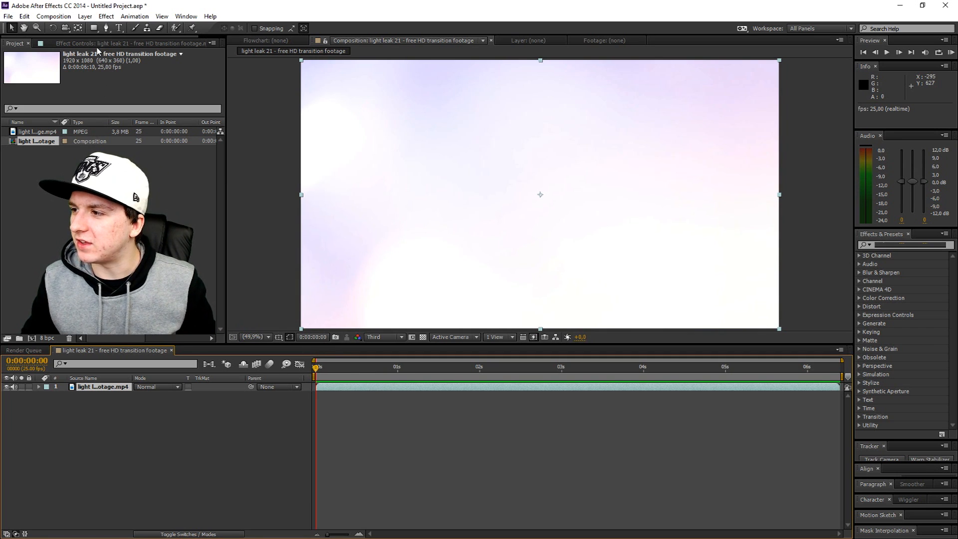
# Pre-compose the light-leak footage layer into 'light leak 21 - free HD transition footage.mp4 Comp 1', leaving all attributes.
pyautogui.click(85, 16)
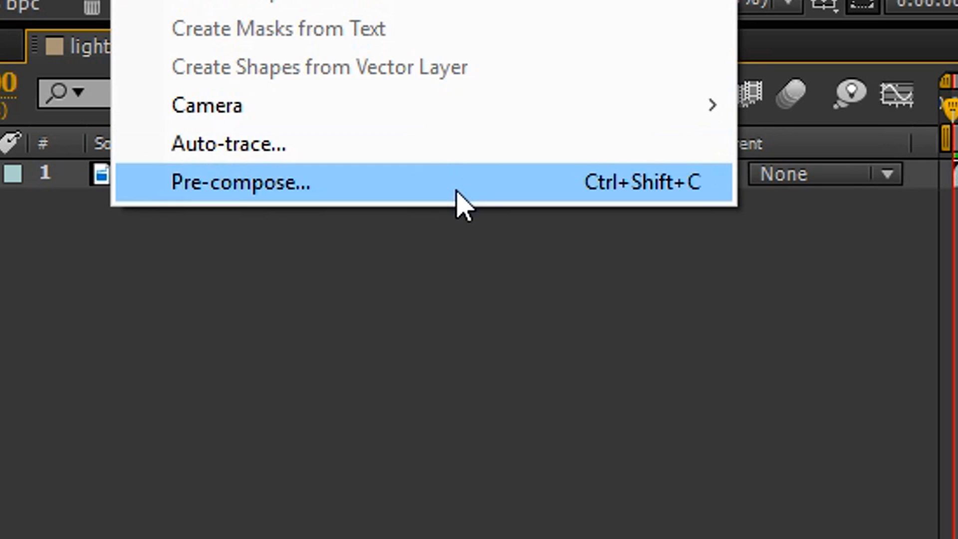
pyautogui.click(240, 182)
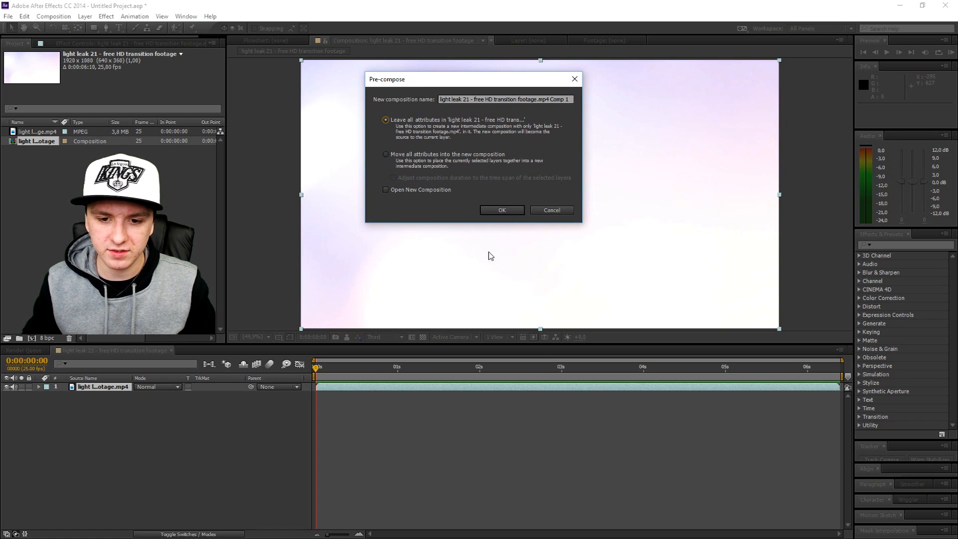
pyautogui.click(501, 209)
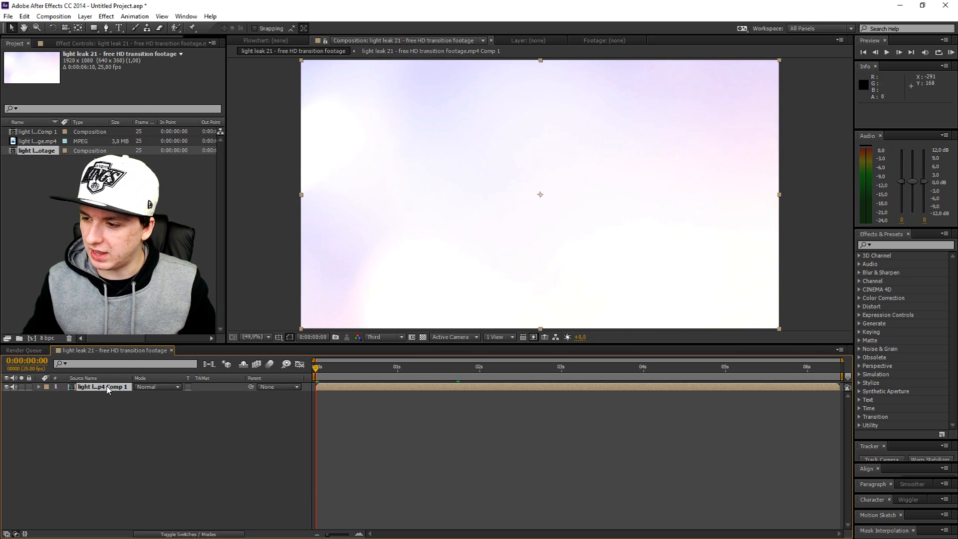
# Enable Time Remapping on the nested Comp 1 layer from its Time context menu.
pyautogui.rightClick(101, 387)
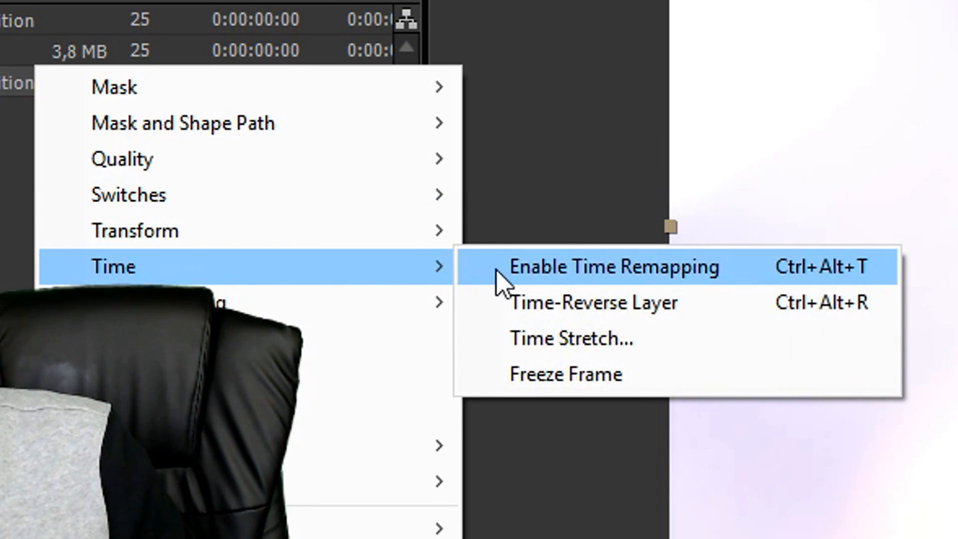
pyautogui.click(613, 265)
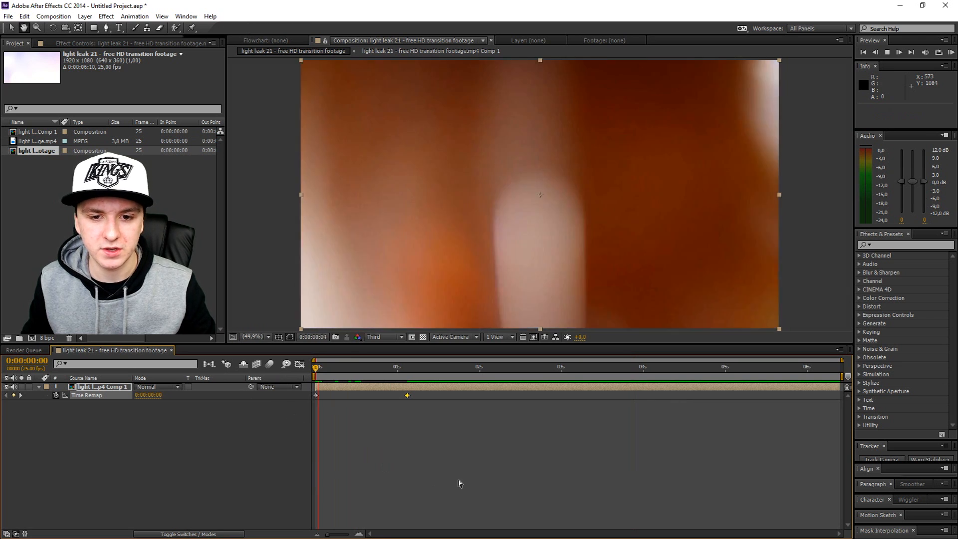
# Drag the last Time Remap keyframe to about 1 second so the clip plays faster, and preview.
pyautogui.click(437, 366)
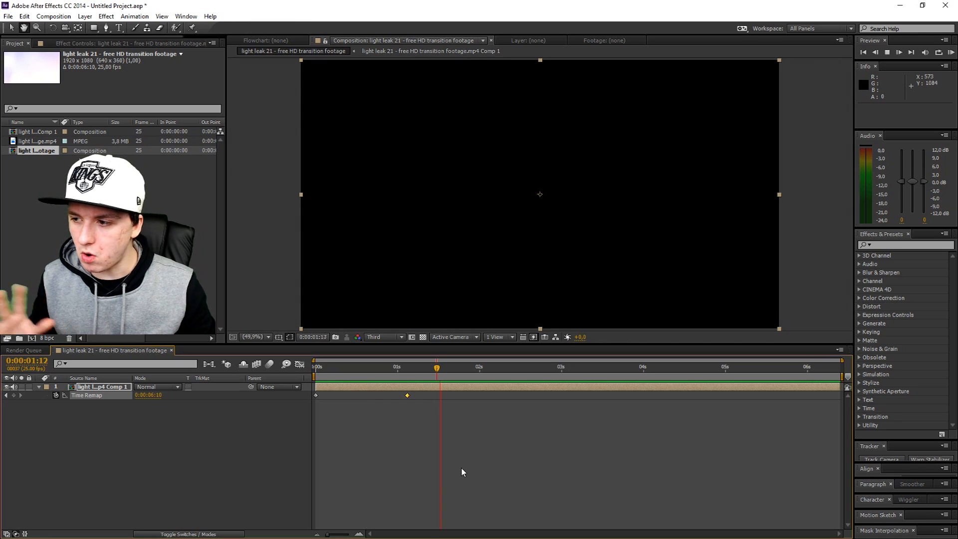